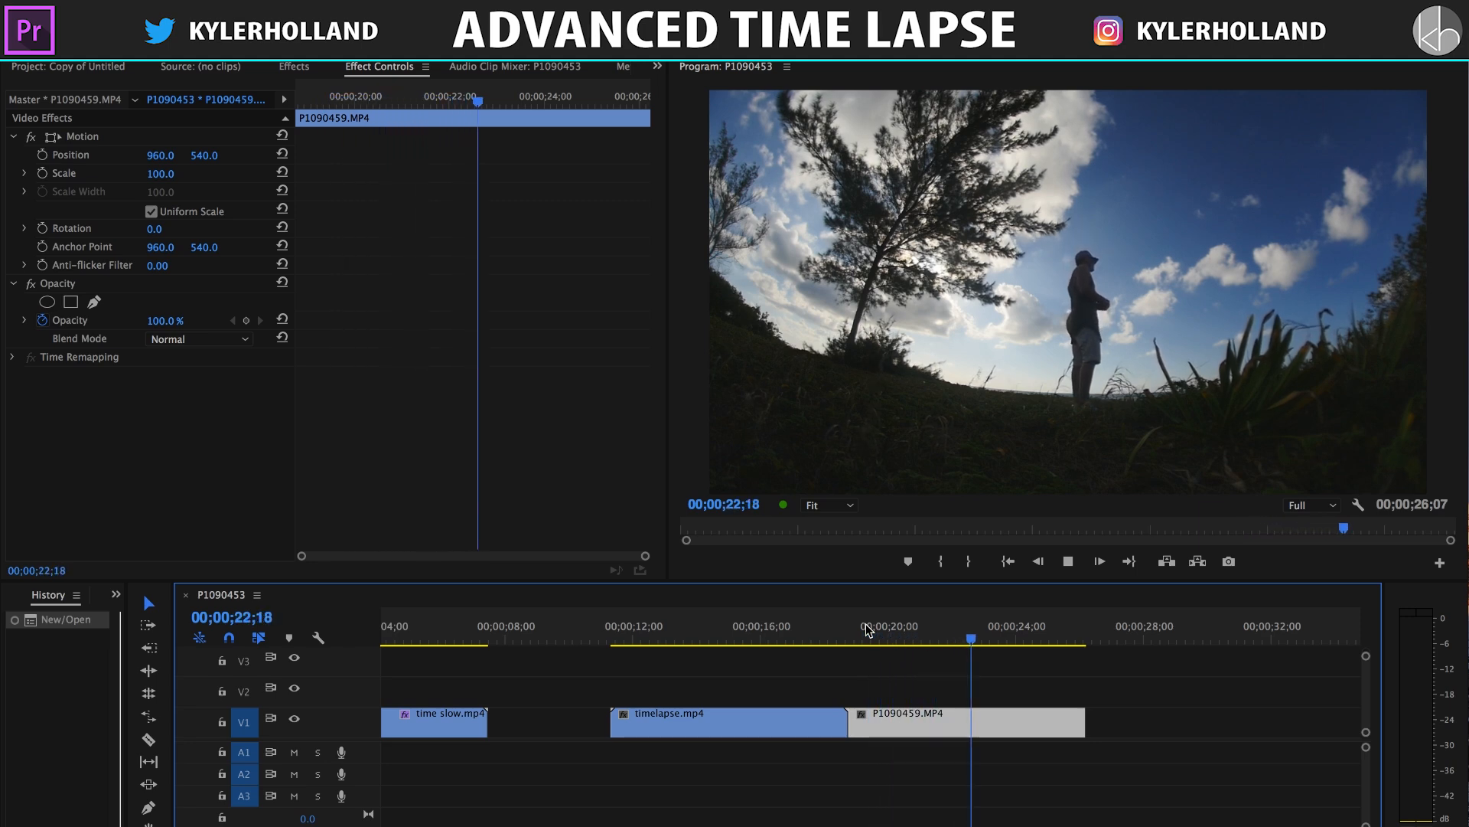
# Later in P1090459, add an oval opacity mask around the person with feather 25.
pyautogui.click(1066, 560)
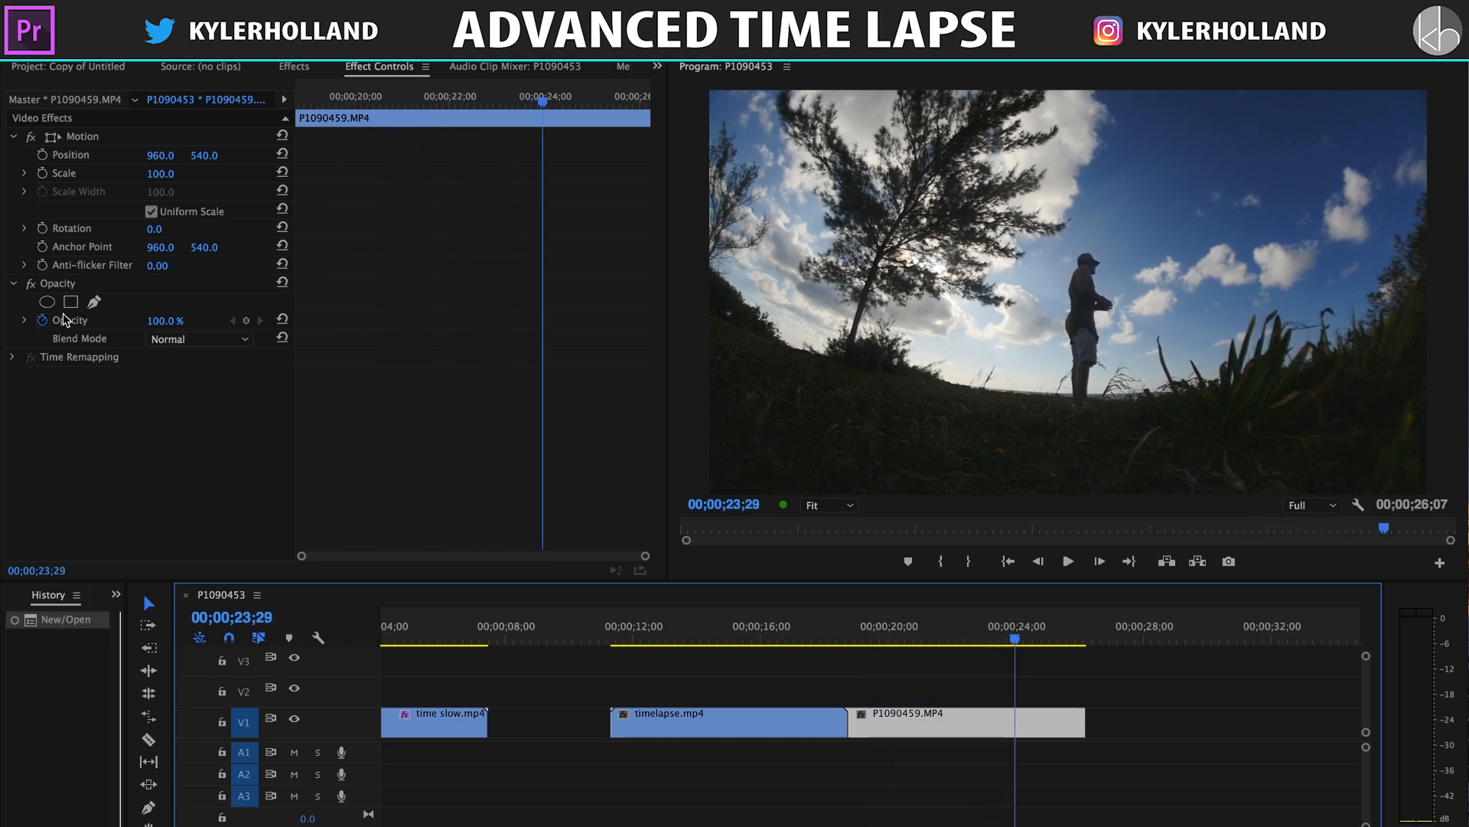
pyautogui.click(70, 302)
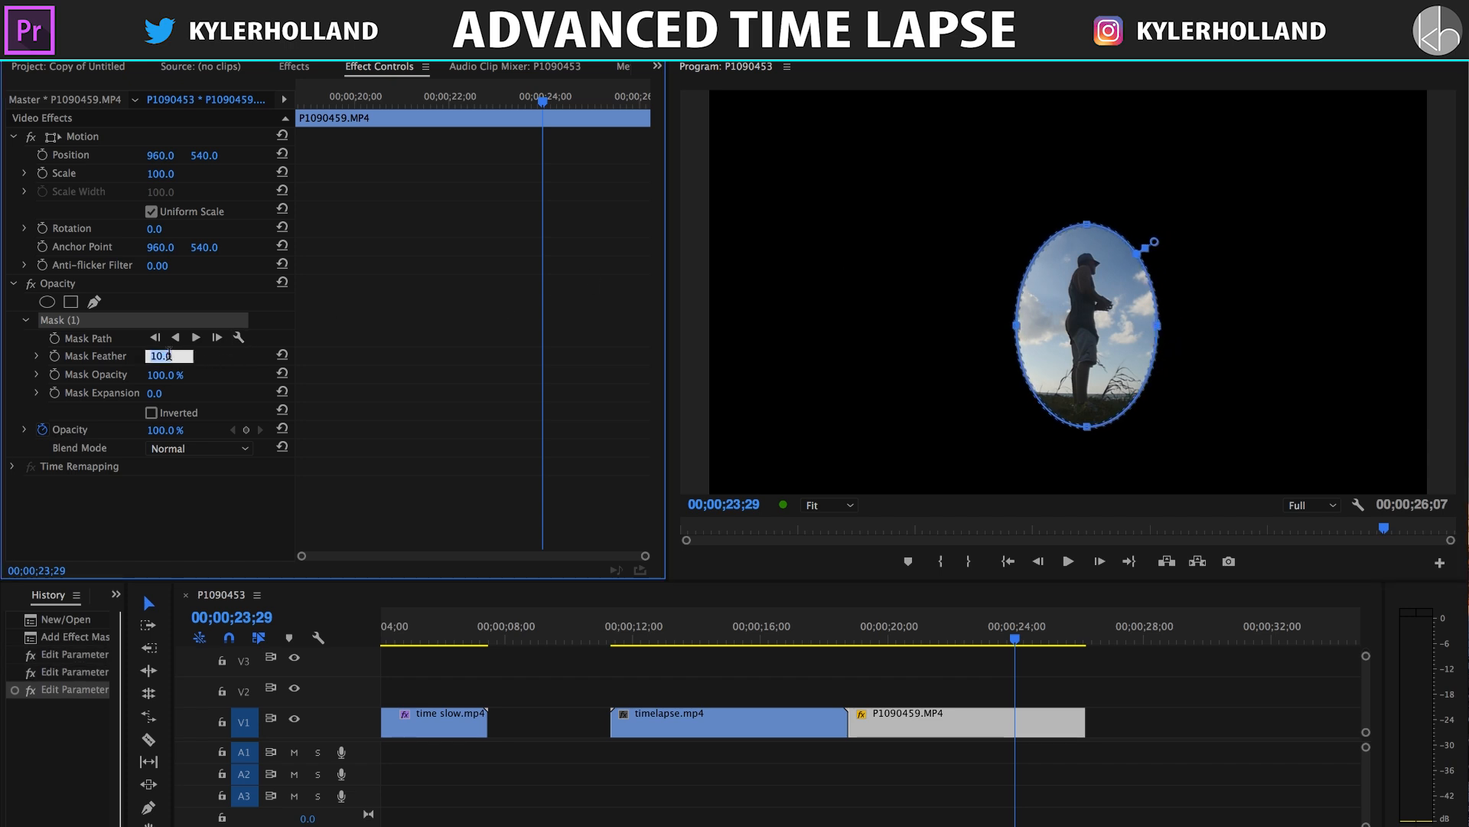
pyautogui.write('25.0')
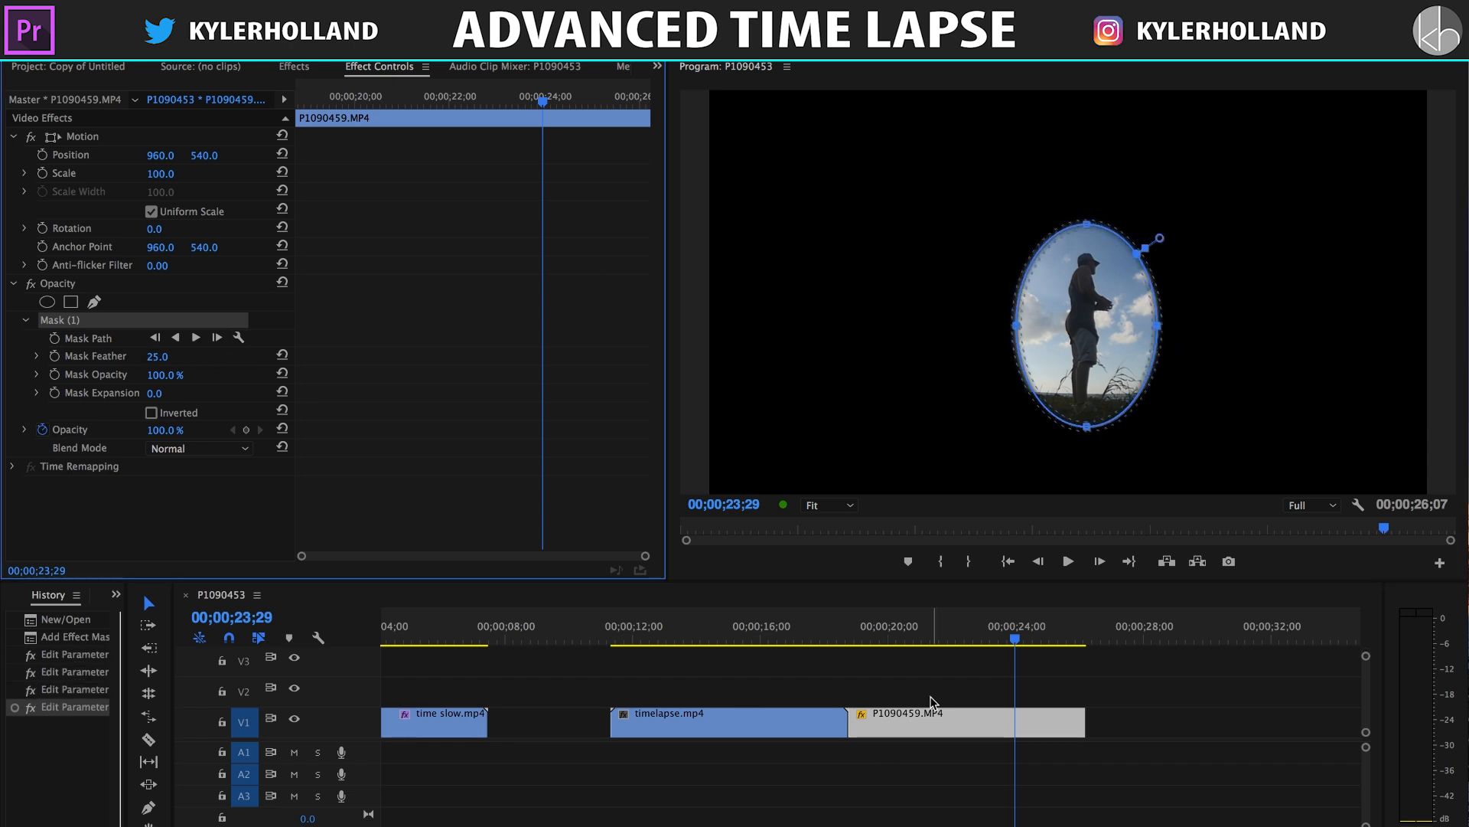
pyautogui.click(293, 66)
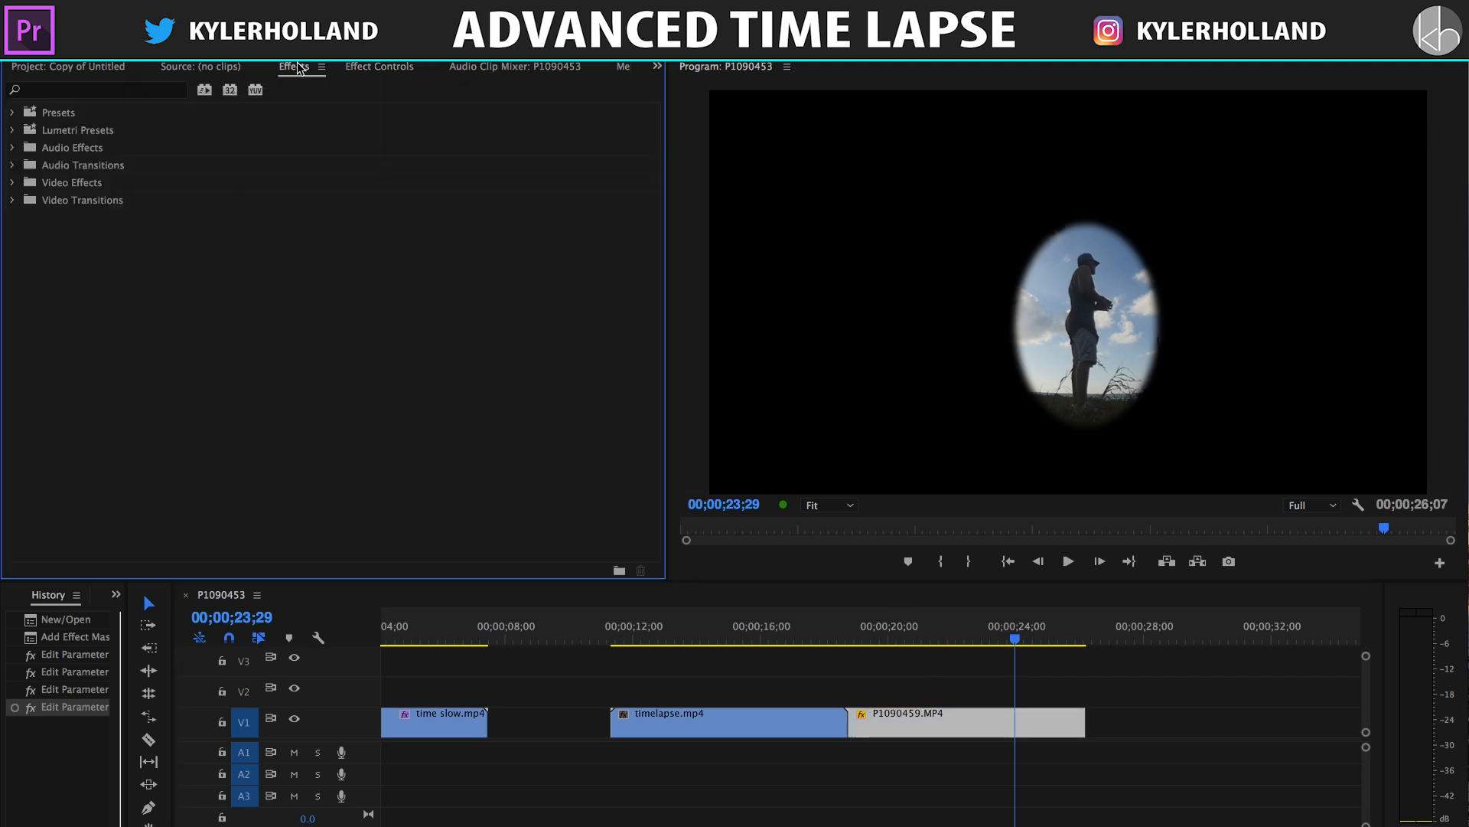
# Find Color Key in the Effects library and apply it to P1090459.
pyautogui.write('color key')
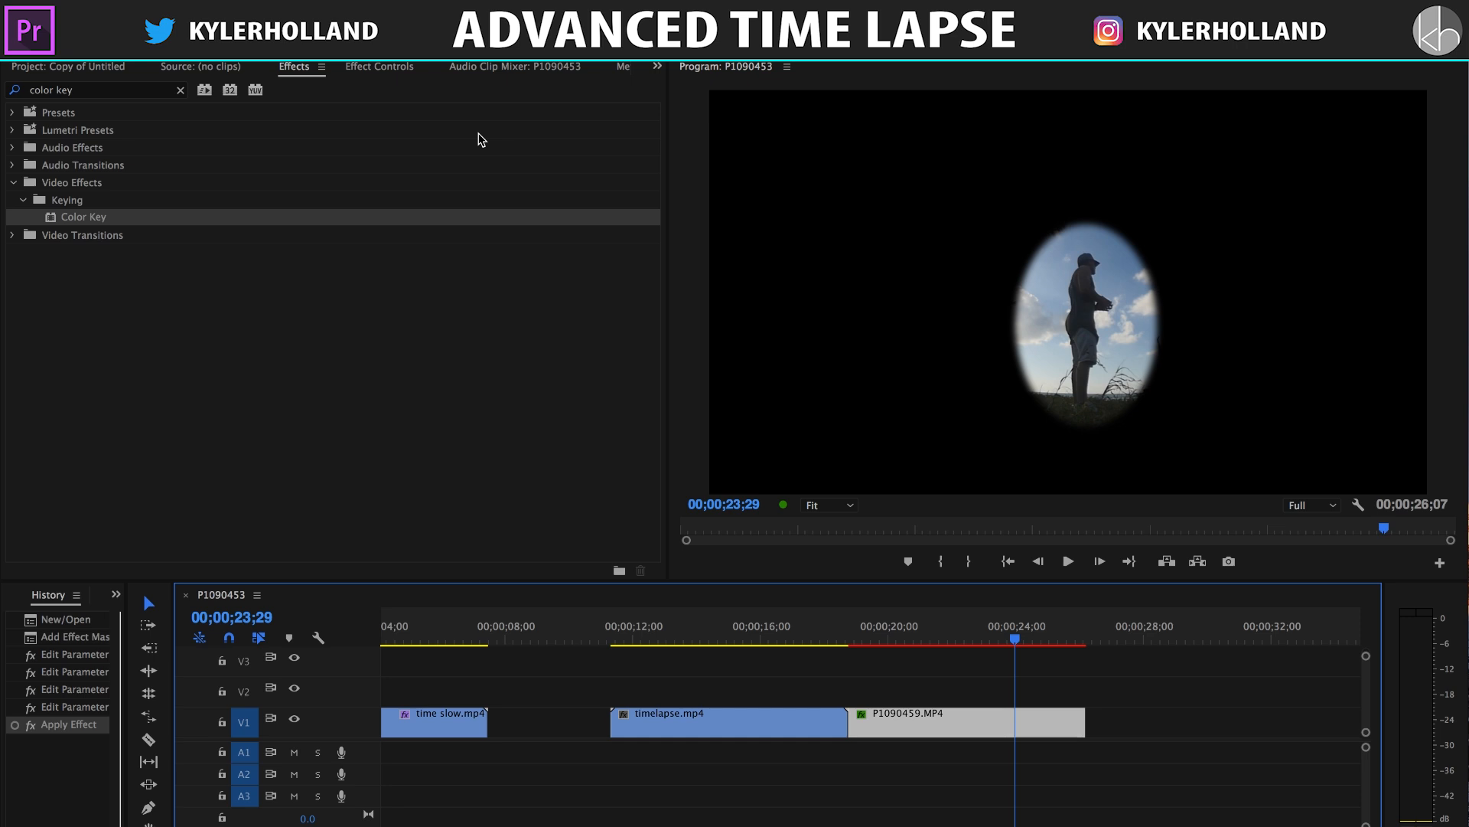
pyautogui.click(379, 66)
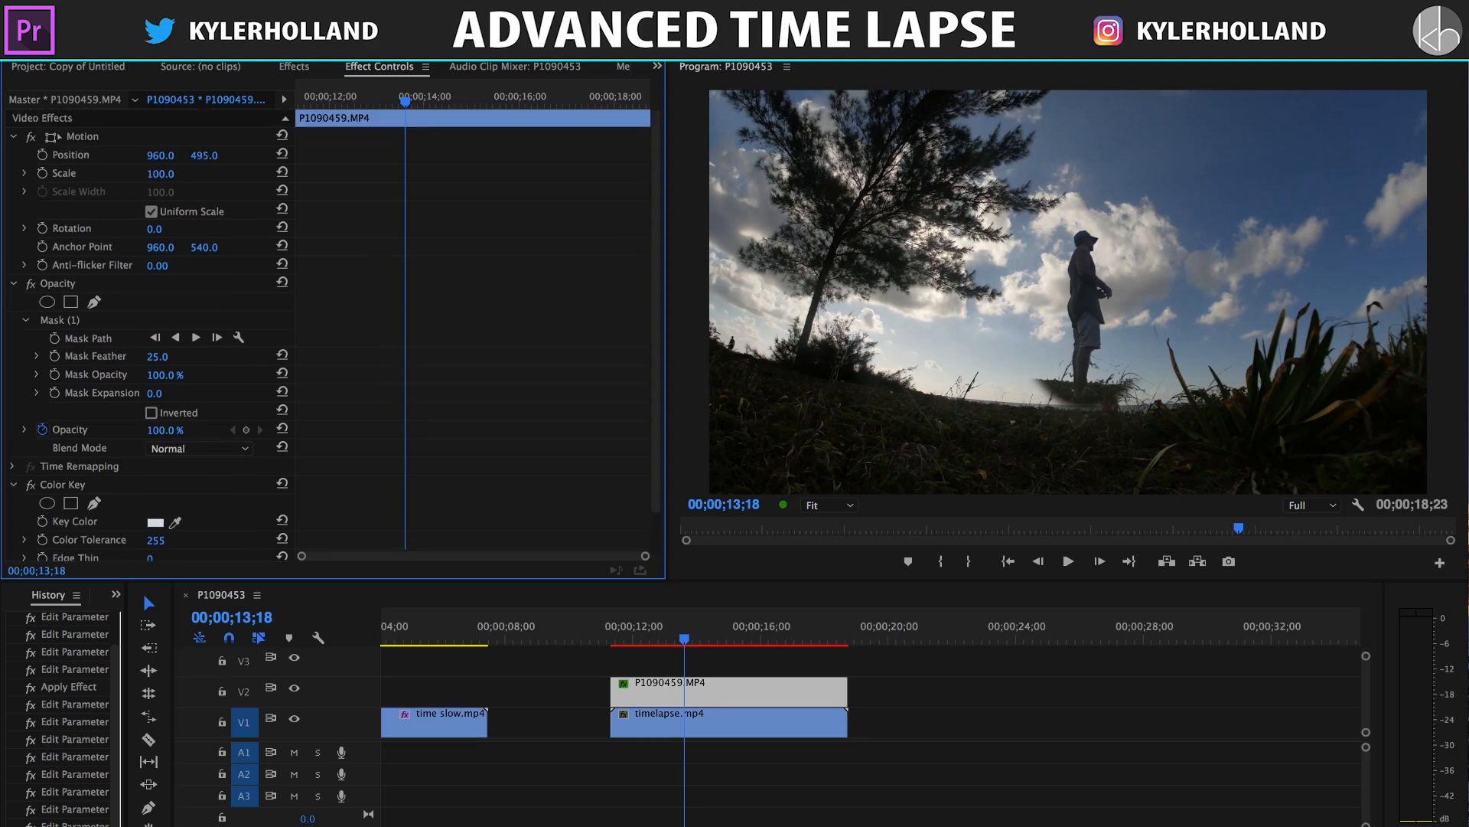
# Drag the person up in the Program Monitor and select Mask (1) to show its outline.
pyautogui.moveTo(202, 155); pyautogui.dragTo(203, 141)
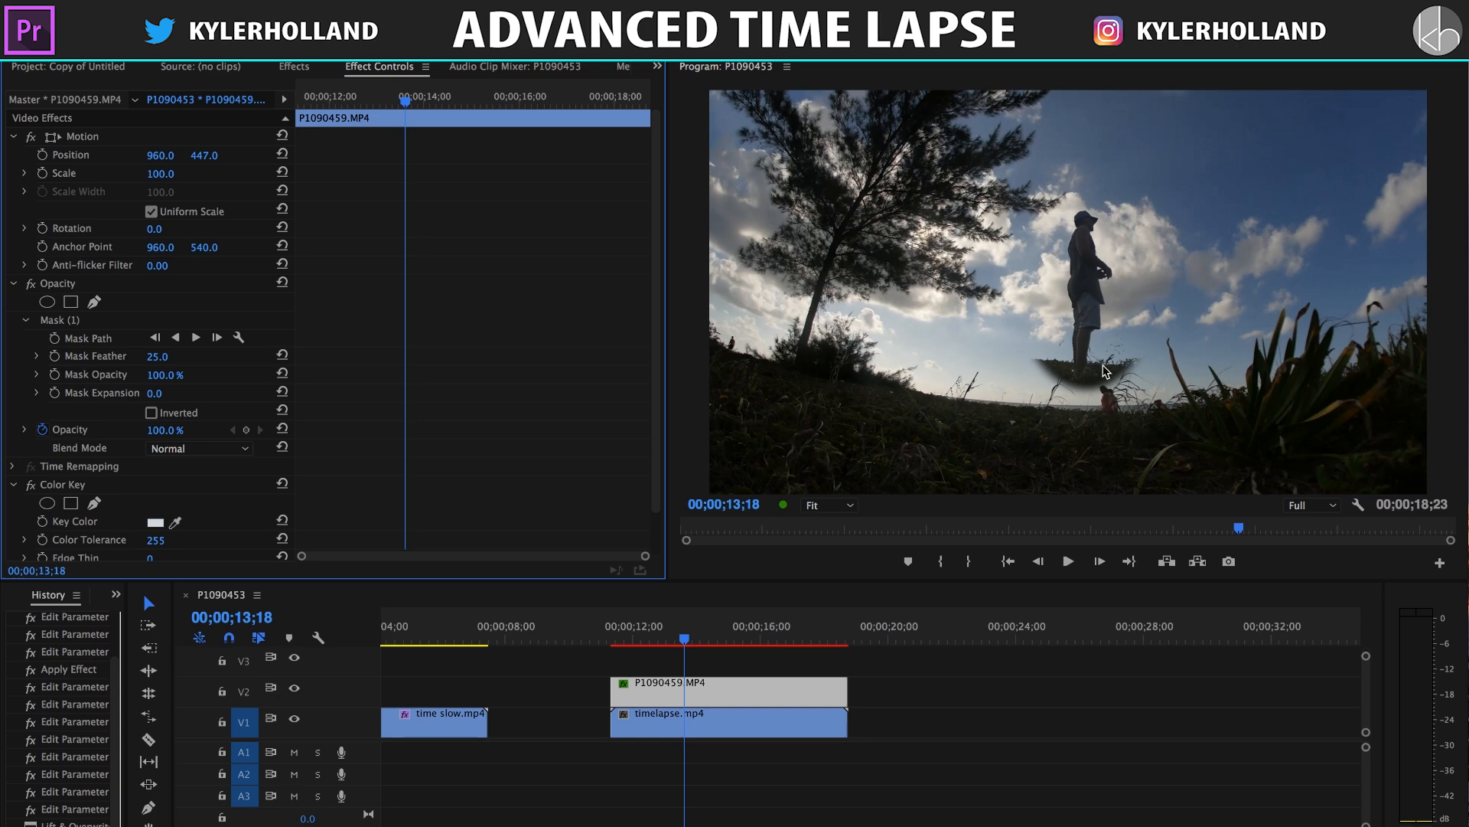
pyautogui.scroll(-3)
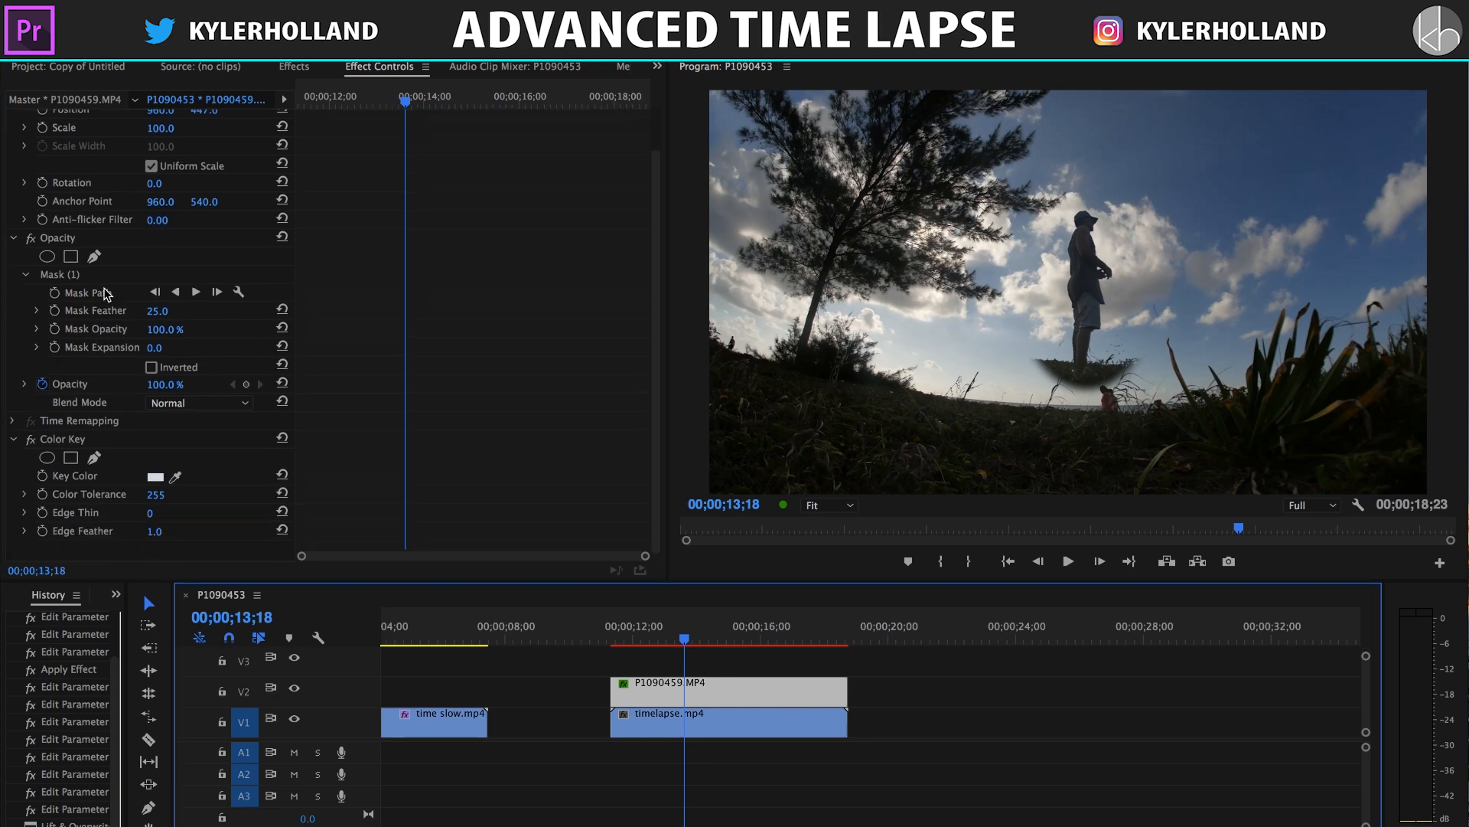
pyautogui.click(60, 273)
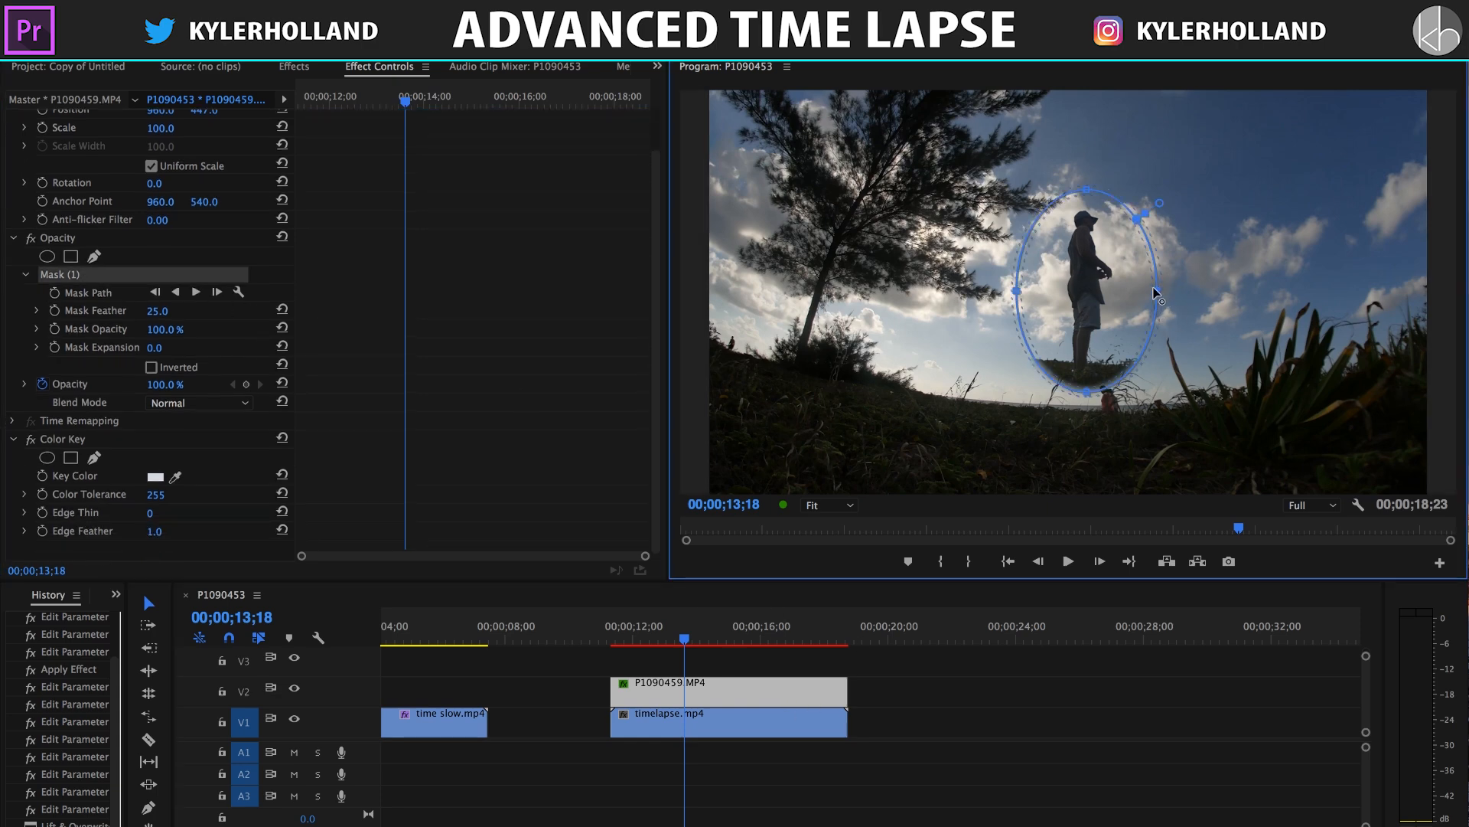
pyautogui.click(769, 665)
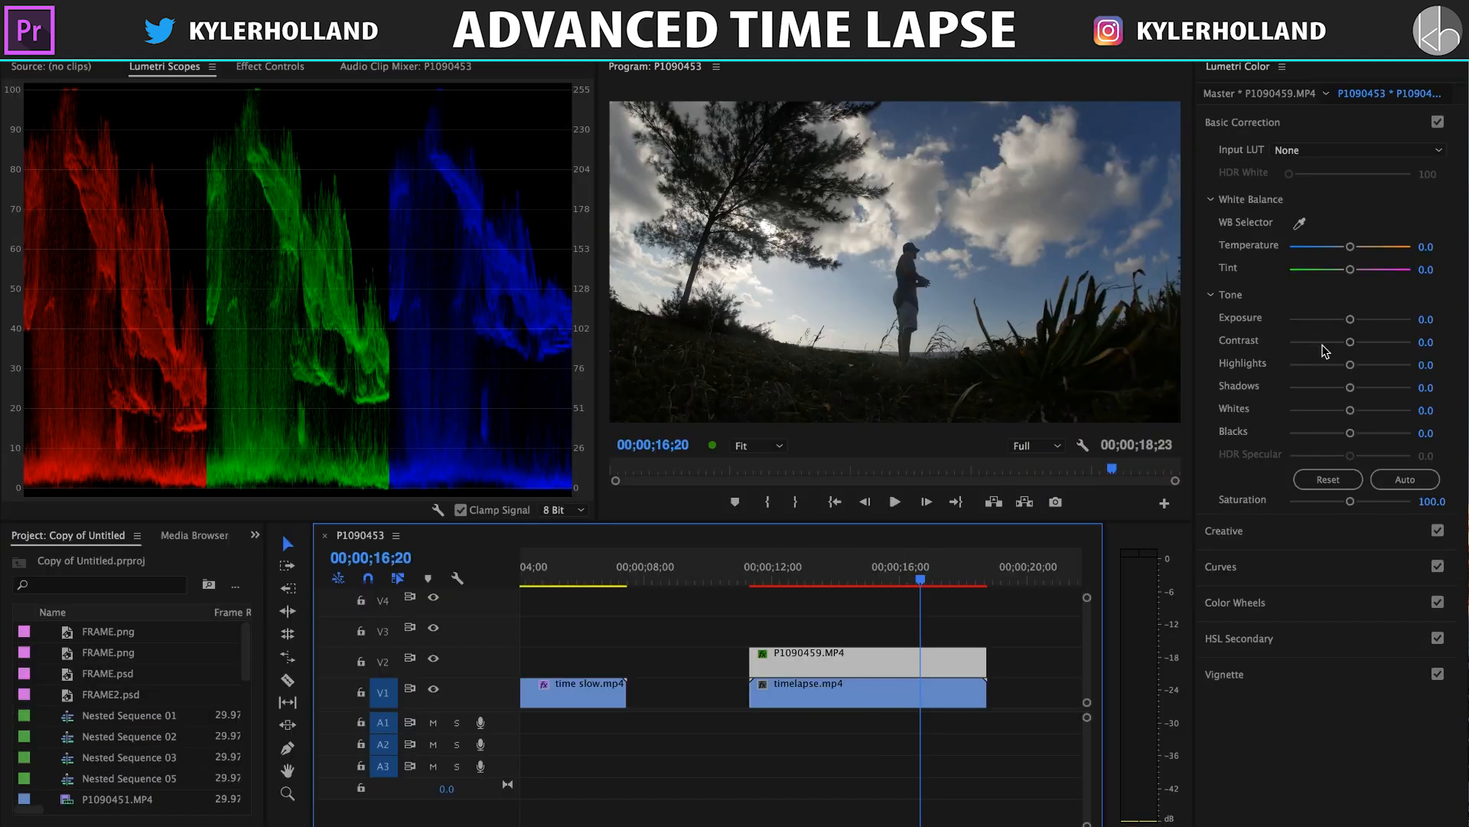
# Raise the person clip's contrast in Lumetri Basic Correction while watching the RGB scopes.
pyautogui.moveTo(1349, 340); pyautogui.dragTo(1378, 340)
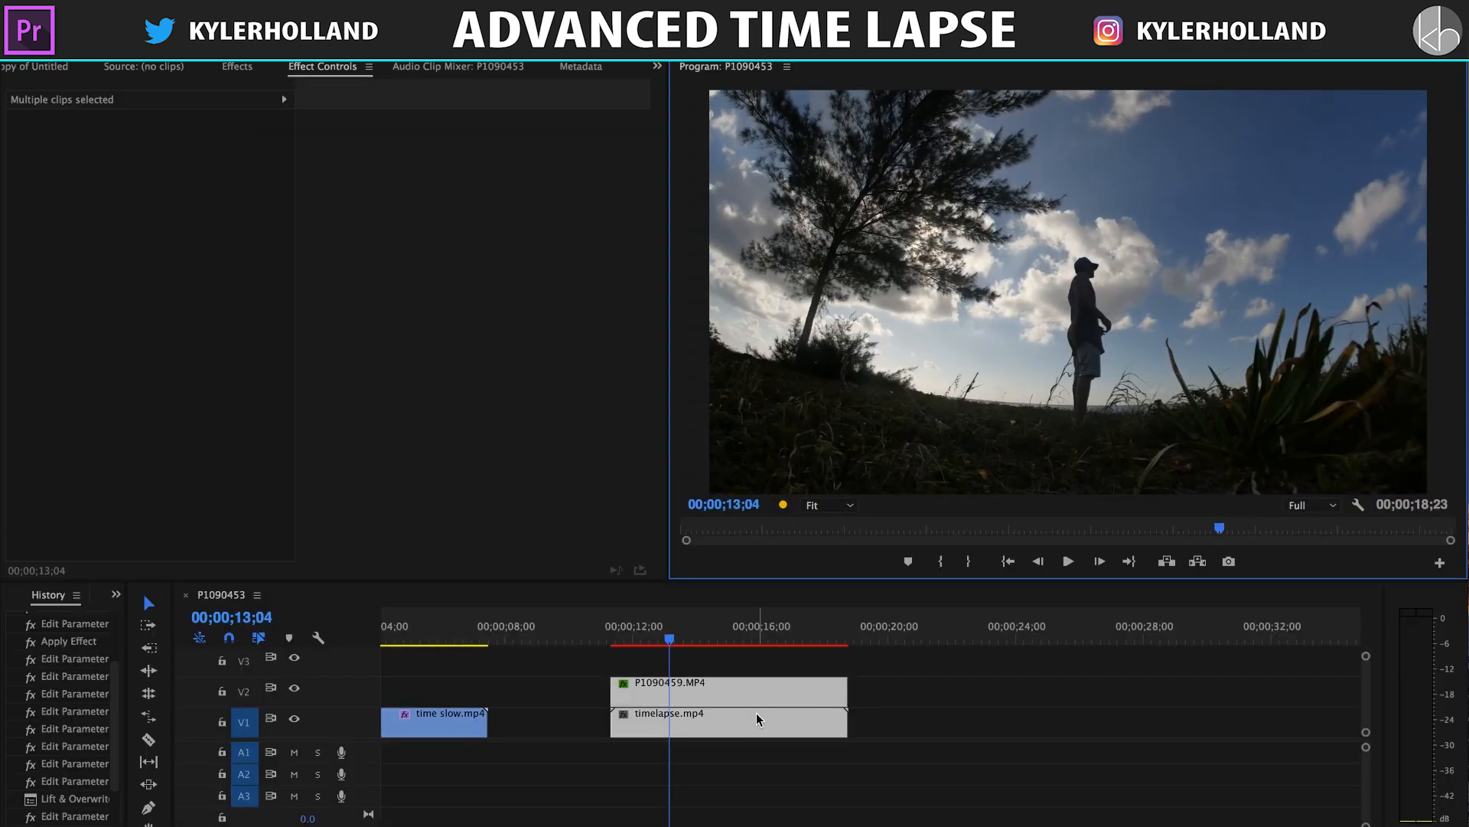
# Nest the selected person and time-lapse clips into Nested Sequence 07.
pyautogui.rightClick(730, 722)
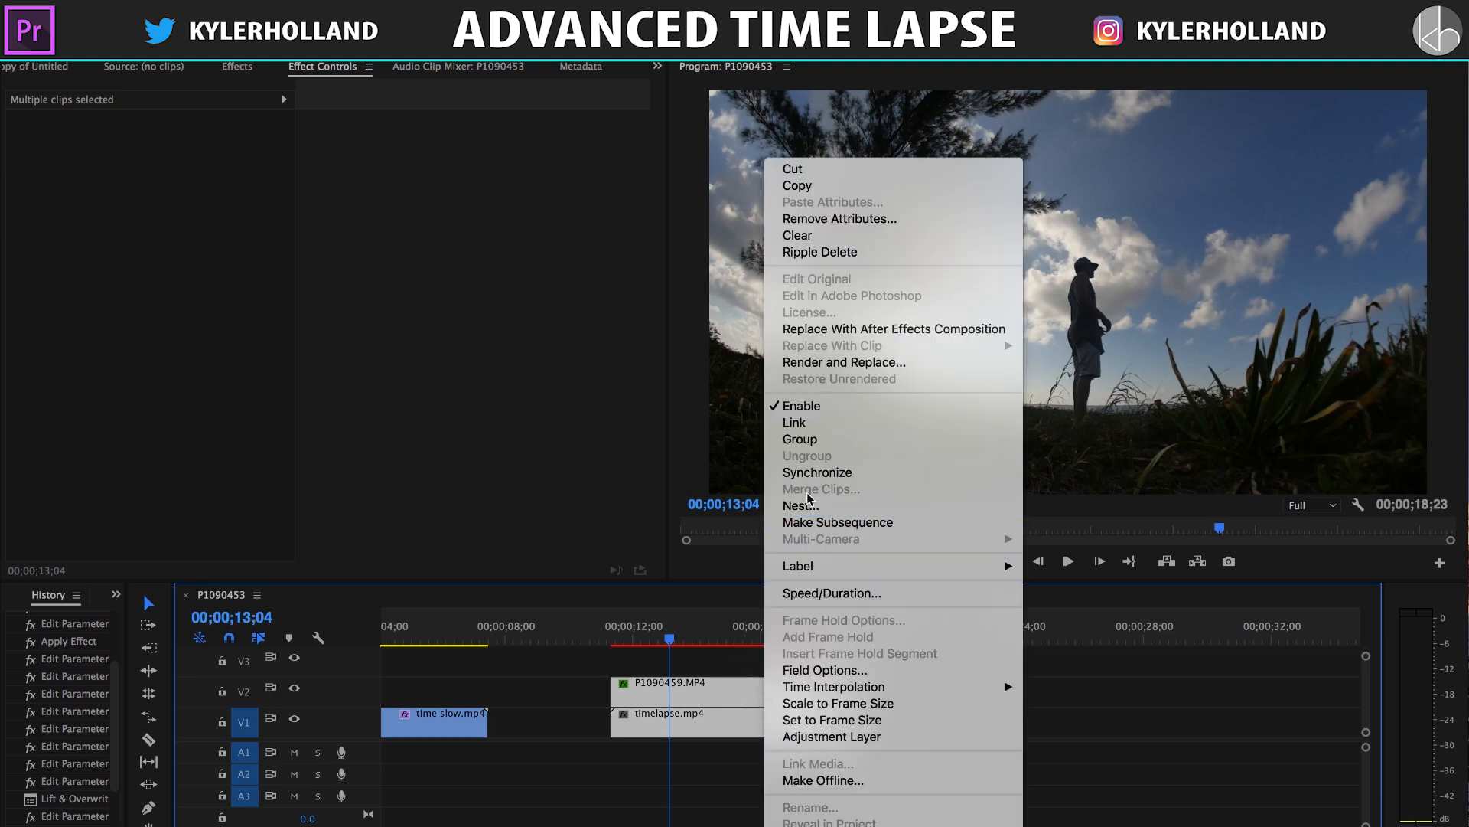
pyautogui.click(799, 505)
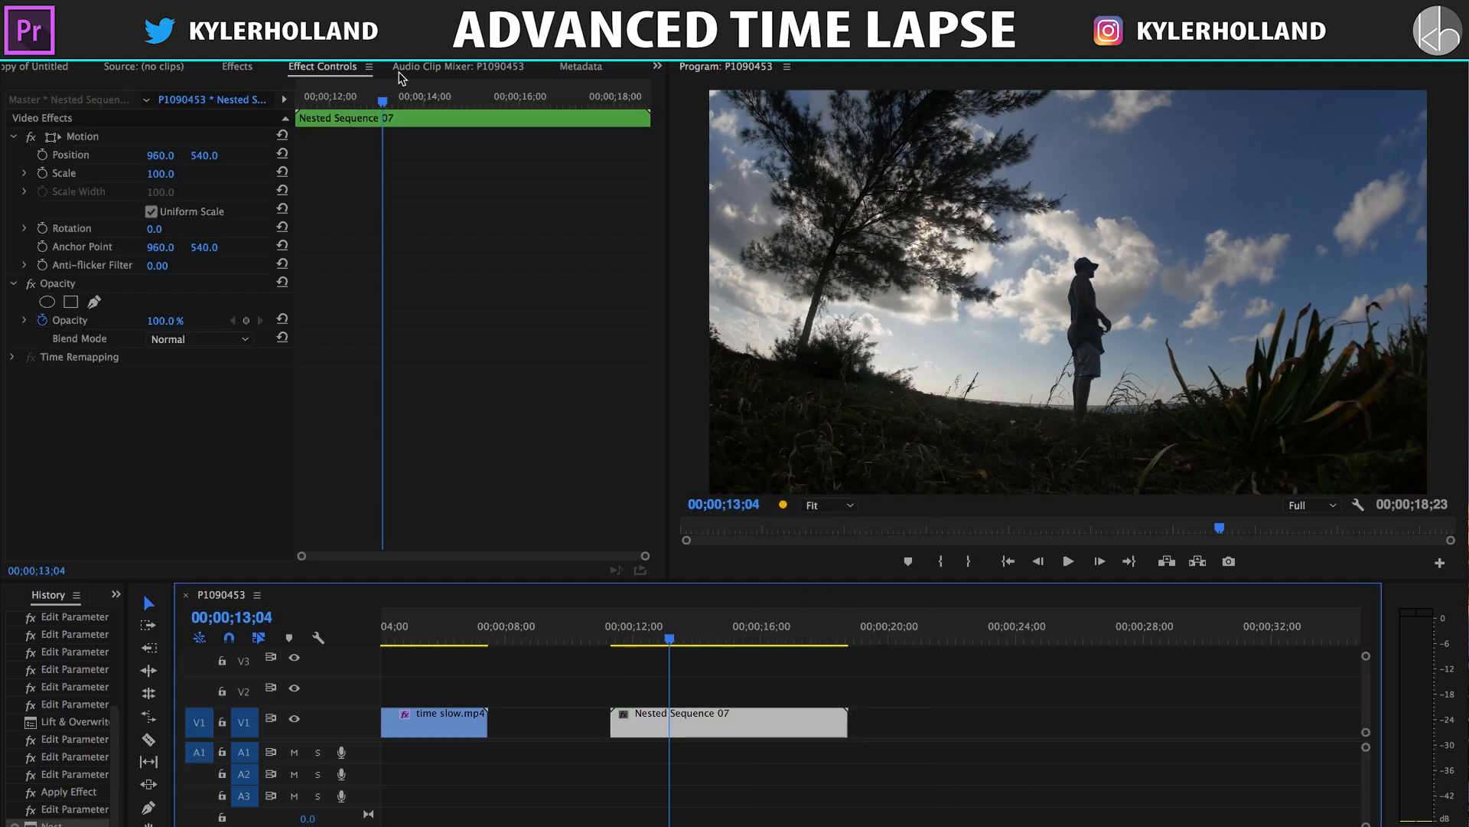